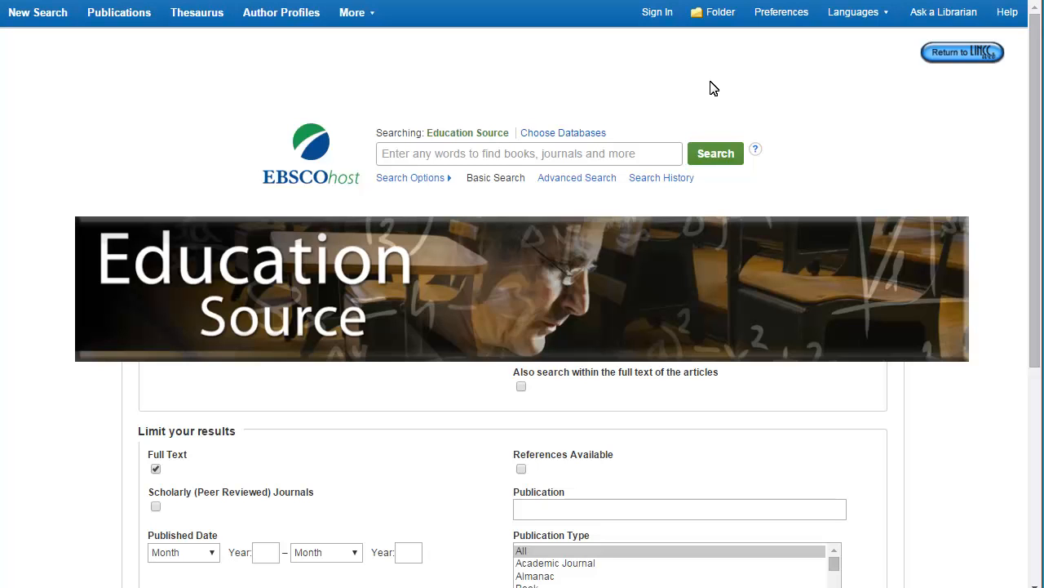
Step: Run a search for 'academic achievement AND school lunch', returning 36 full-text results
left_click(410, 177)
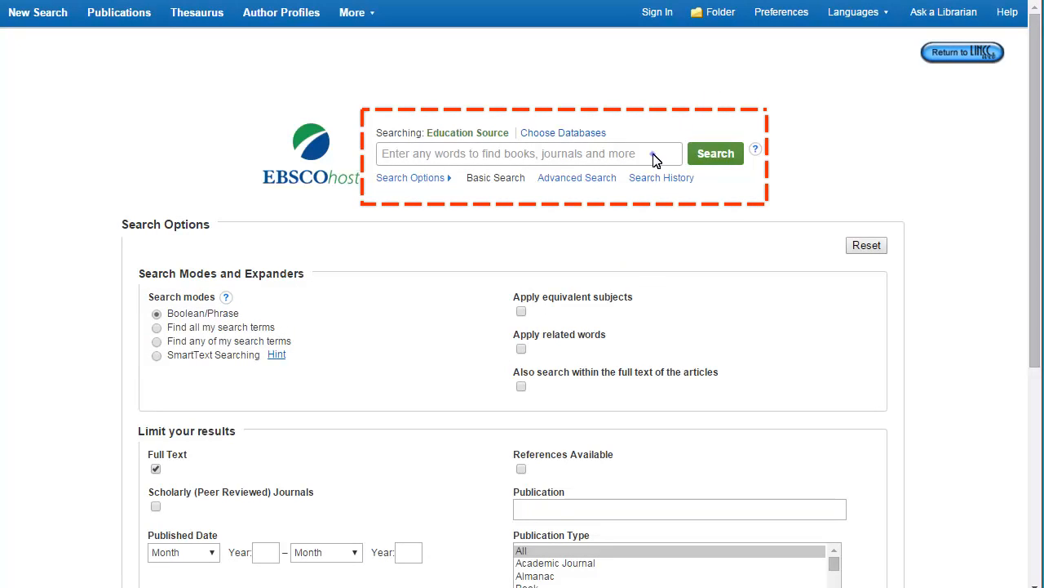
type("a")
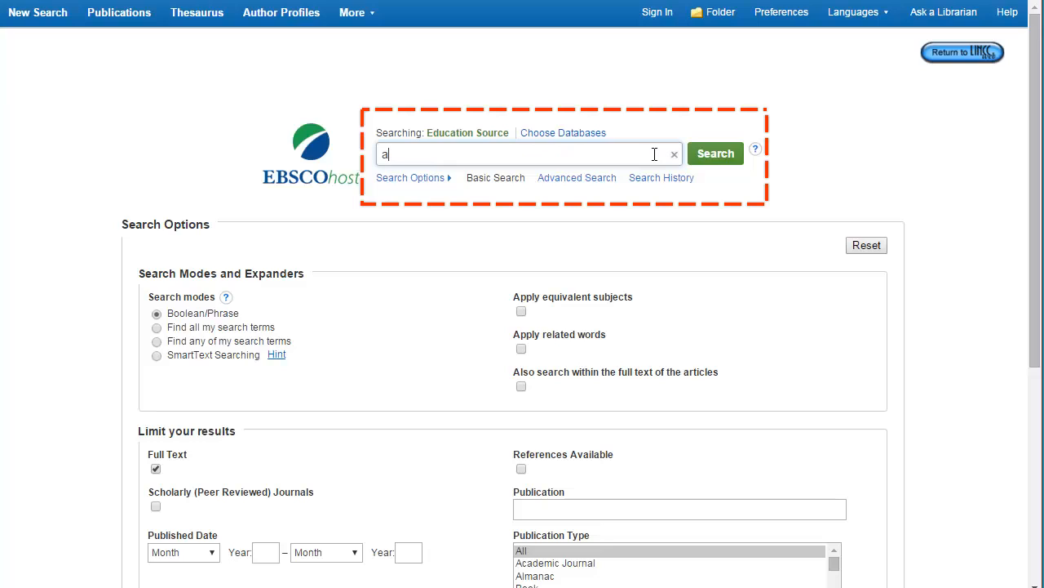
type("cademic achieve")
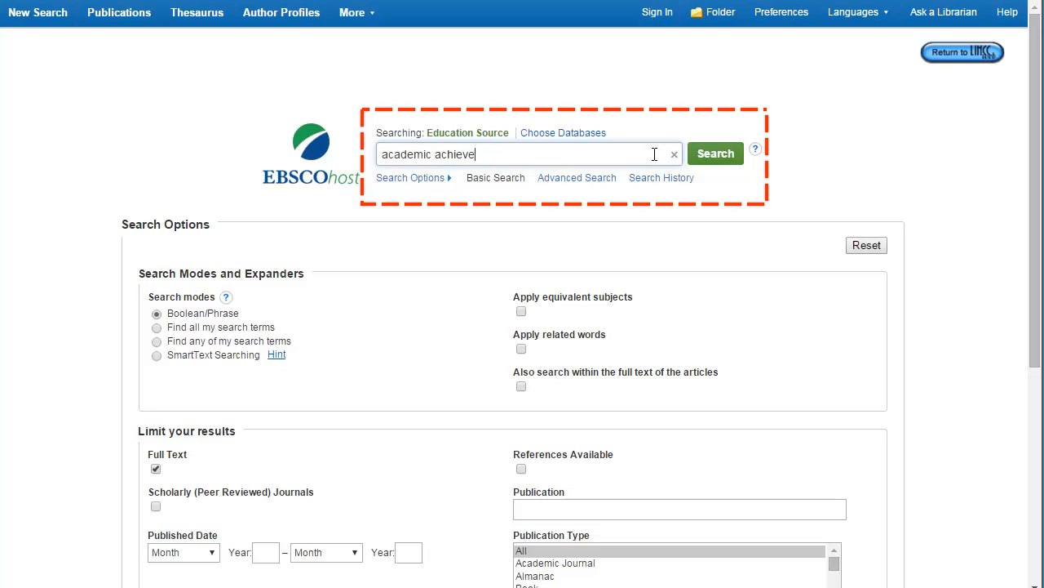
type("ment")
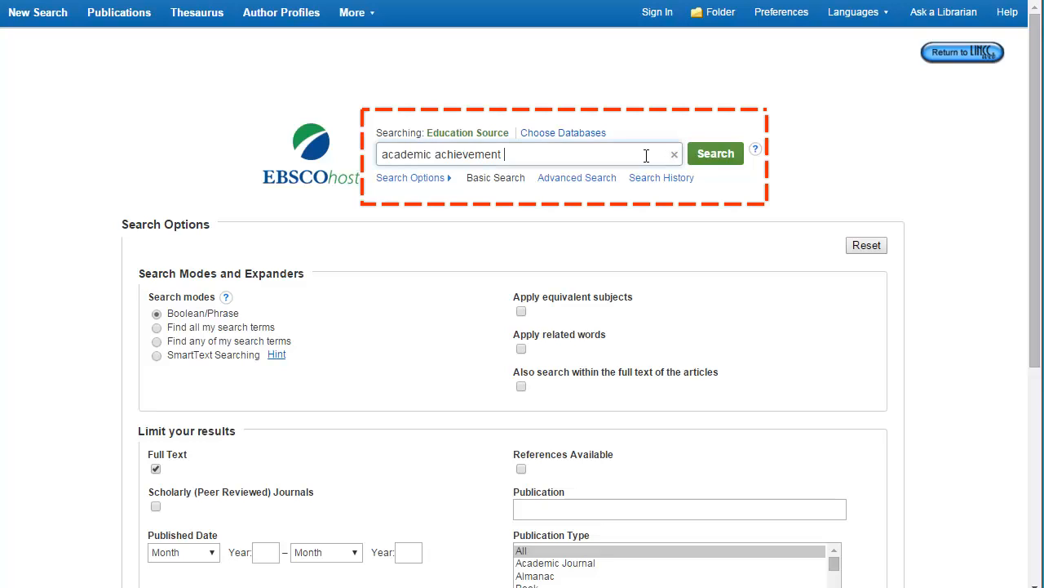
type("AND school lu")
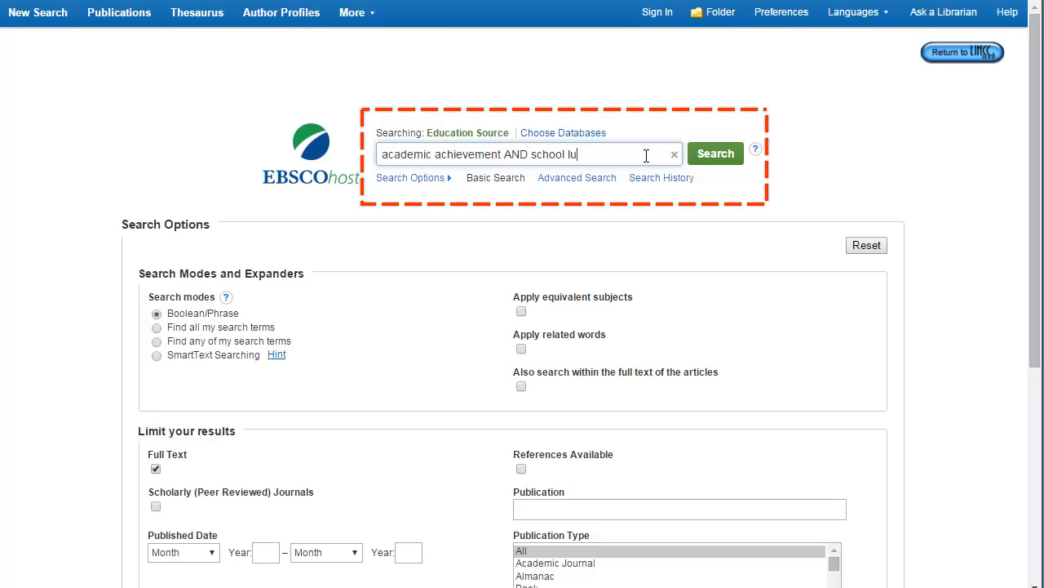
left_click(715, 153)
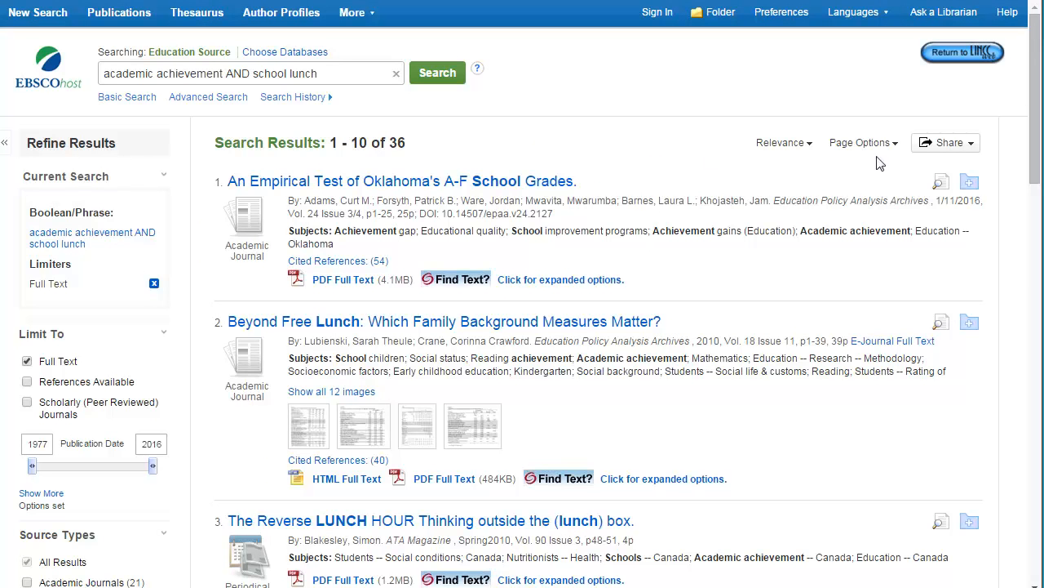
scroll("down", 3)
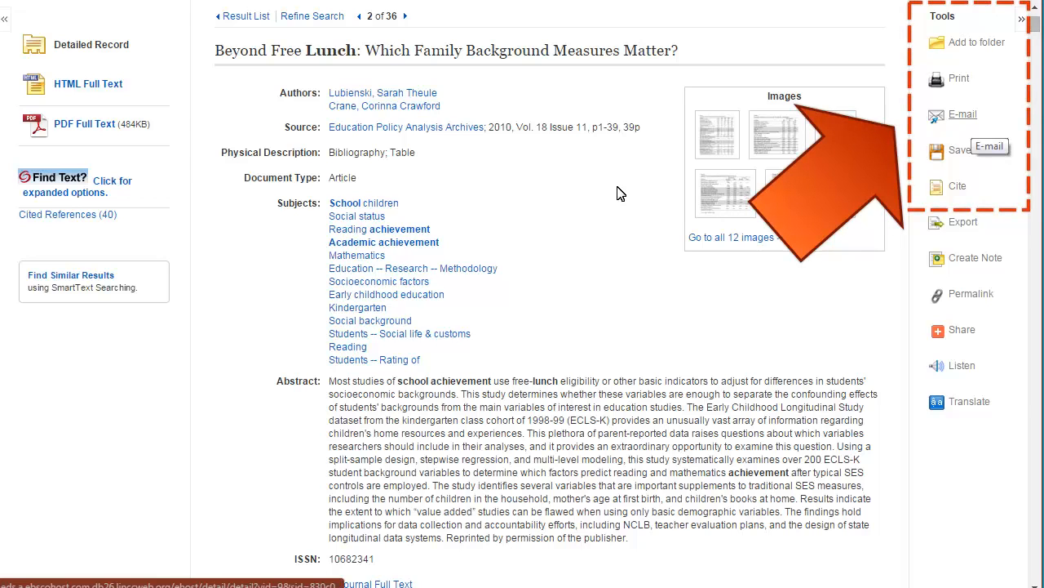
left_click(962, 115)
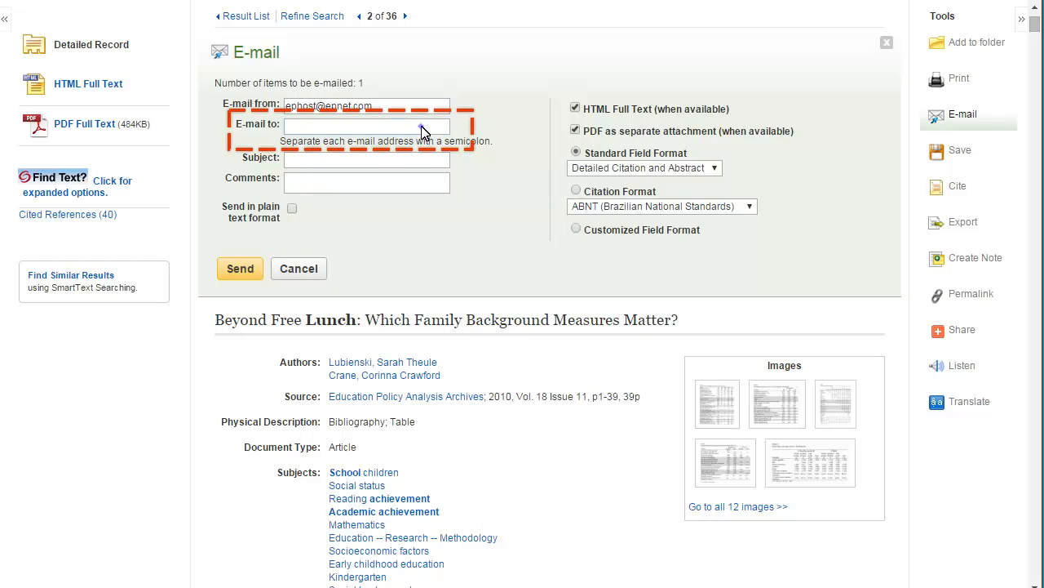
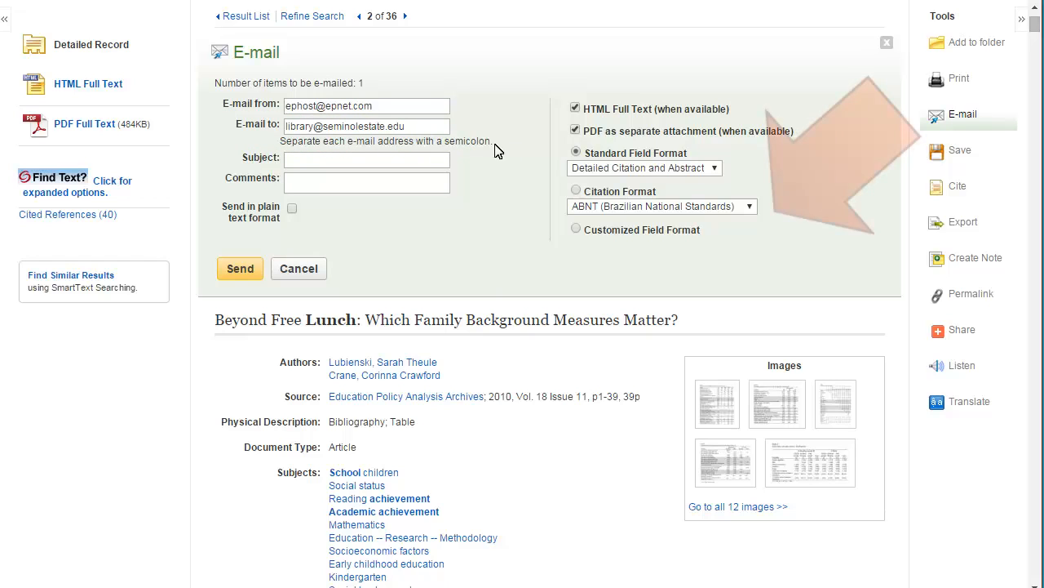
left_click(748, 206)
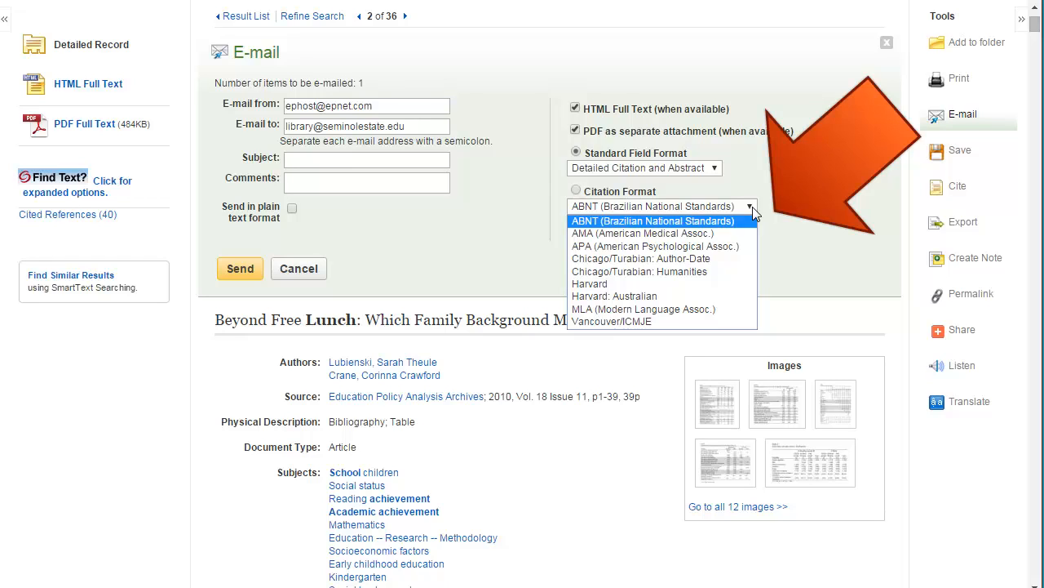
mouse_move(743, 230)
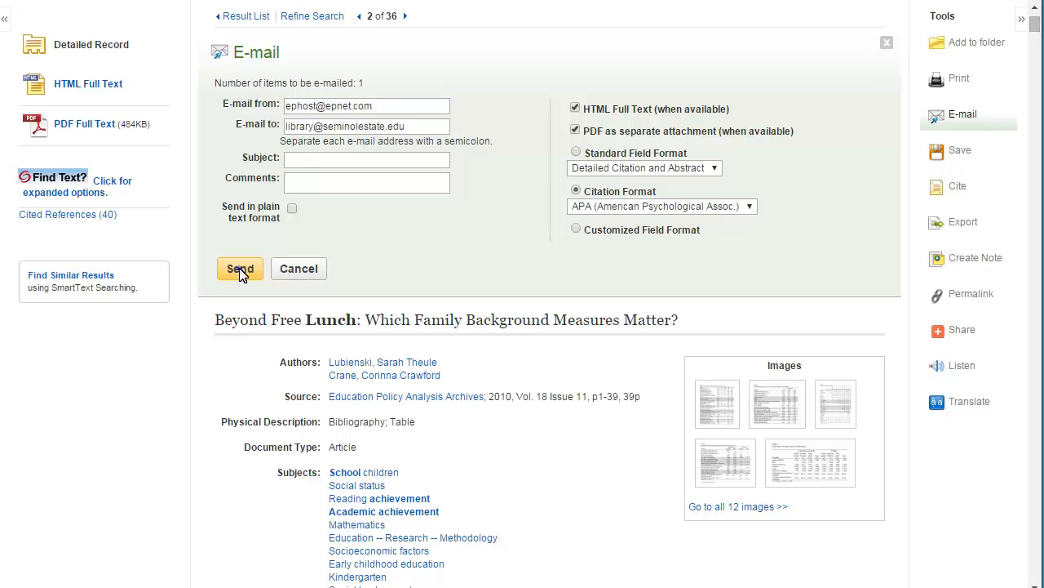
left_click(239, 268)
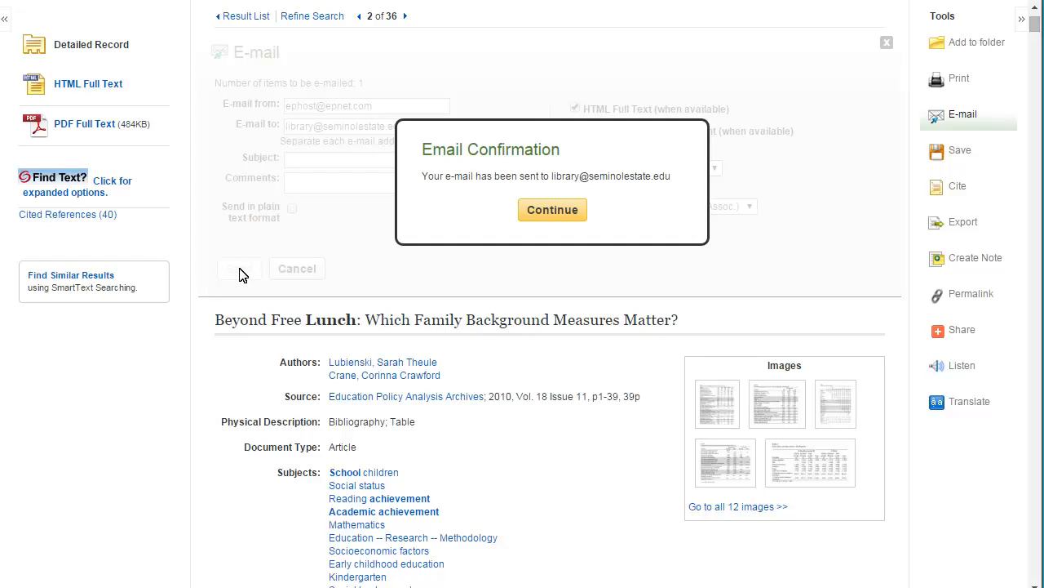
left_click(552, 210)
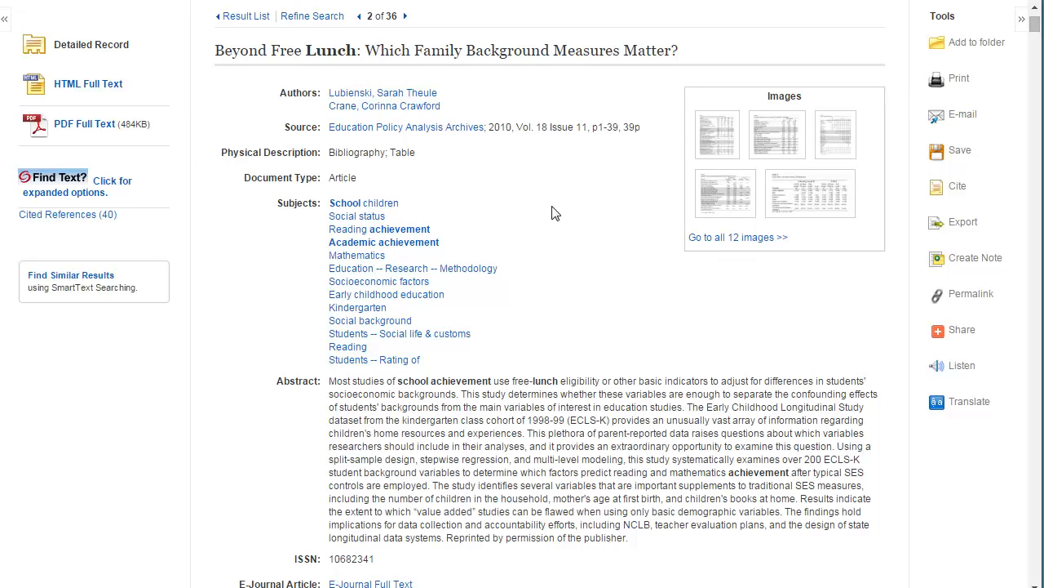